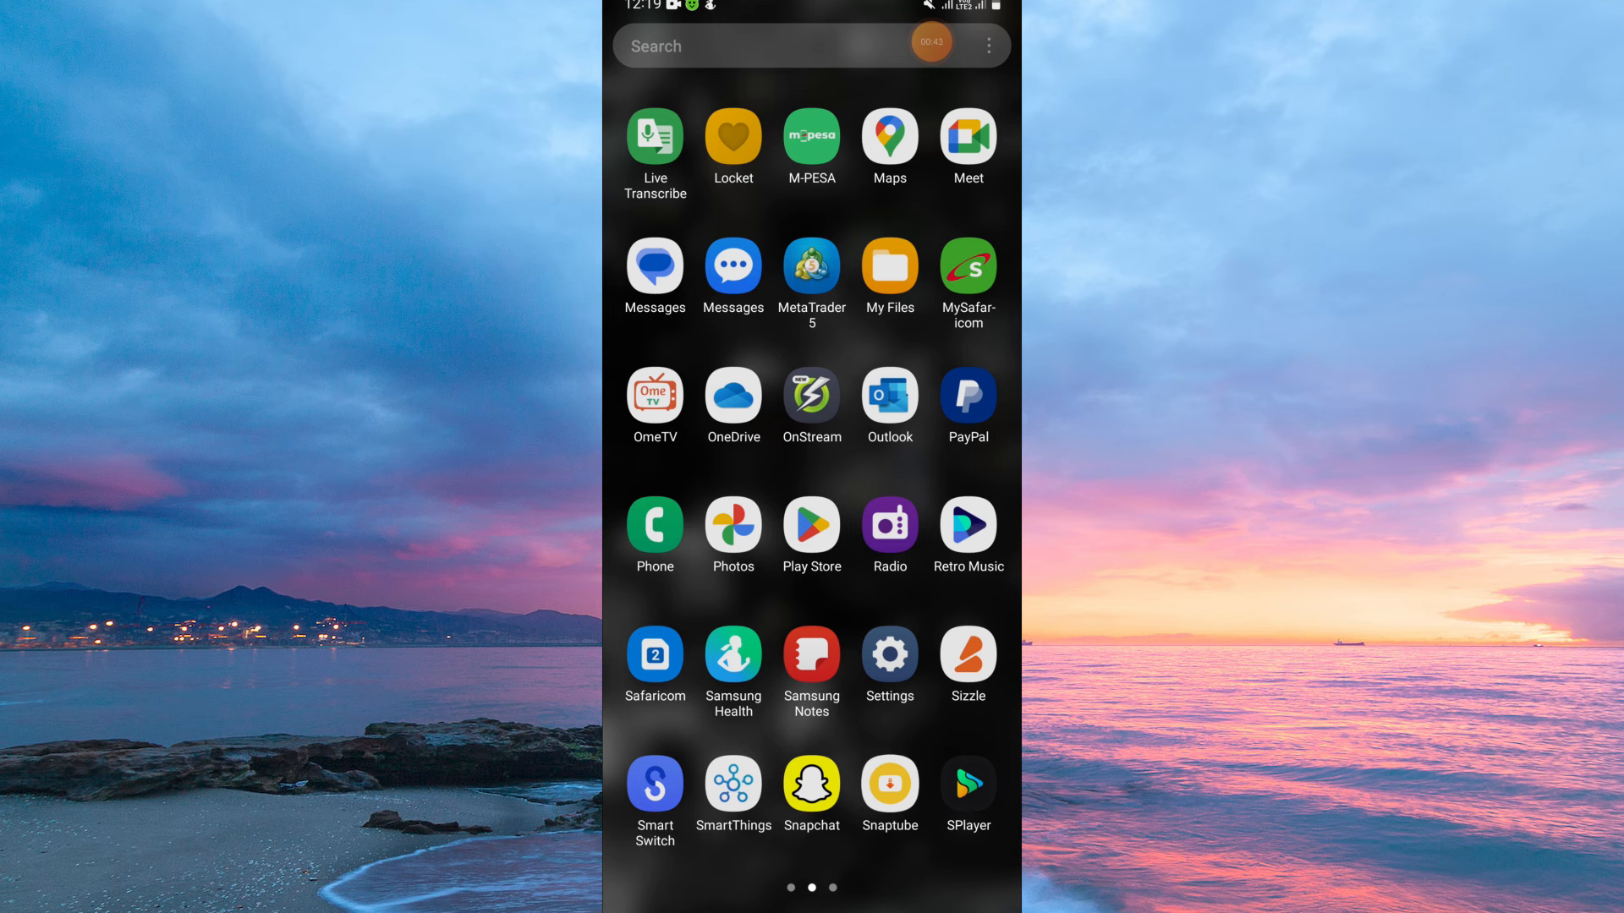
- Launch Settings and scroll down to the Apps page listing installed apps
click(890, 651)
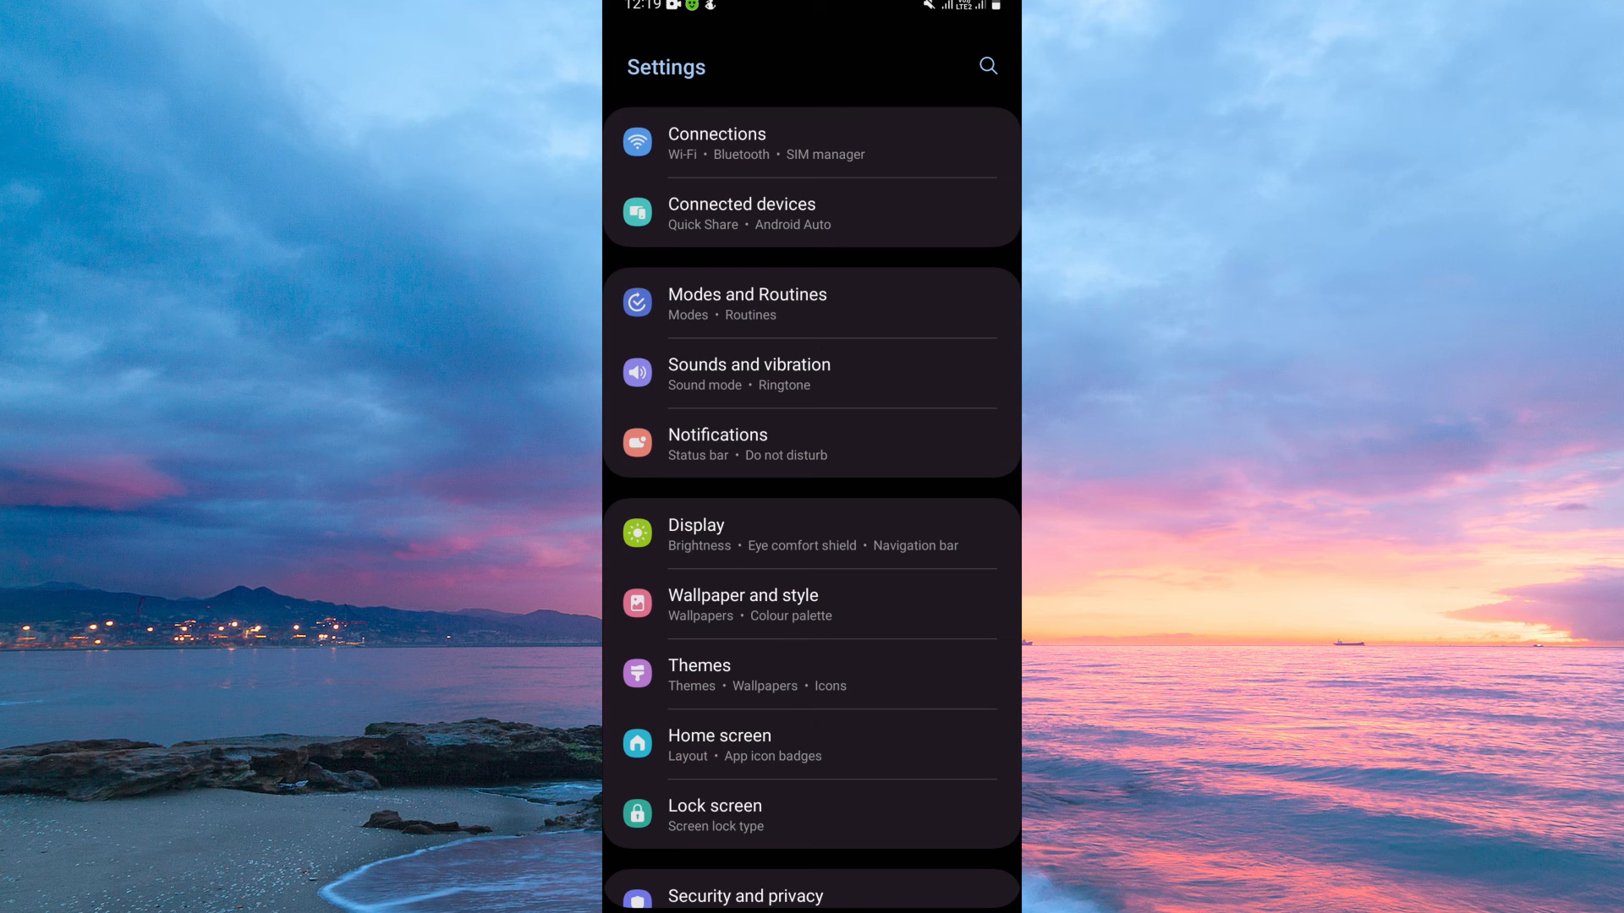
scroll(down, 3)
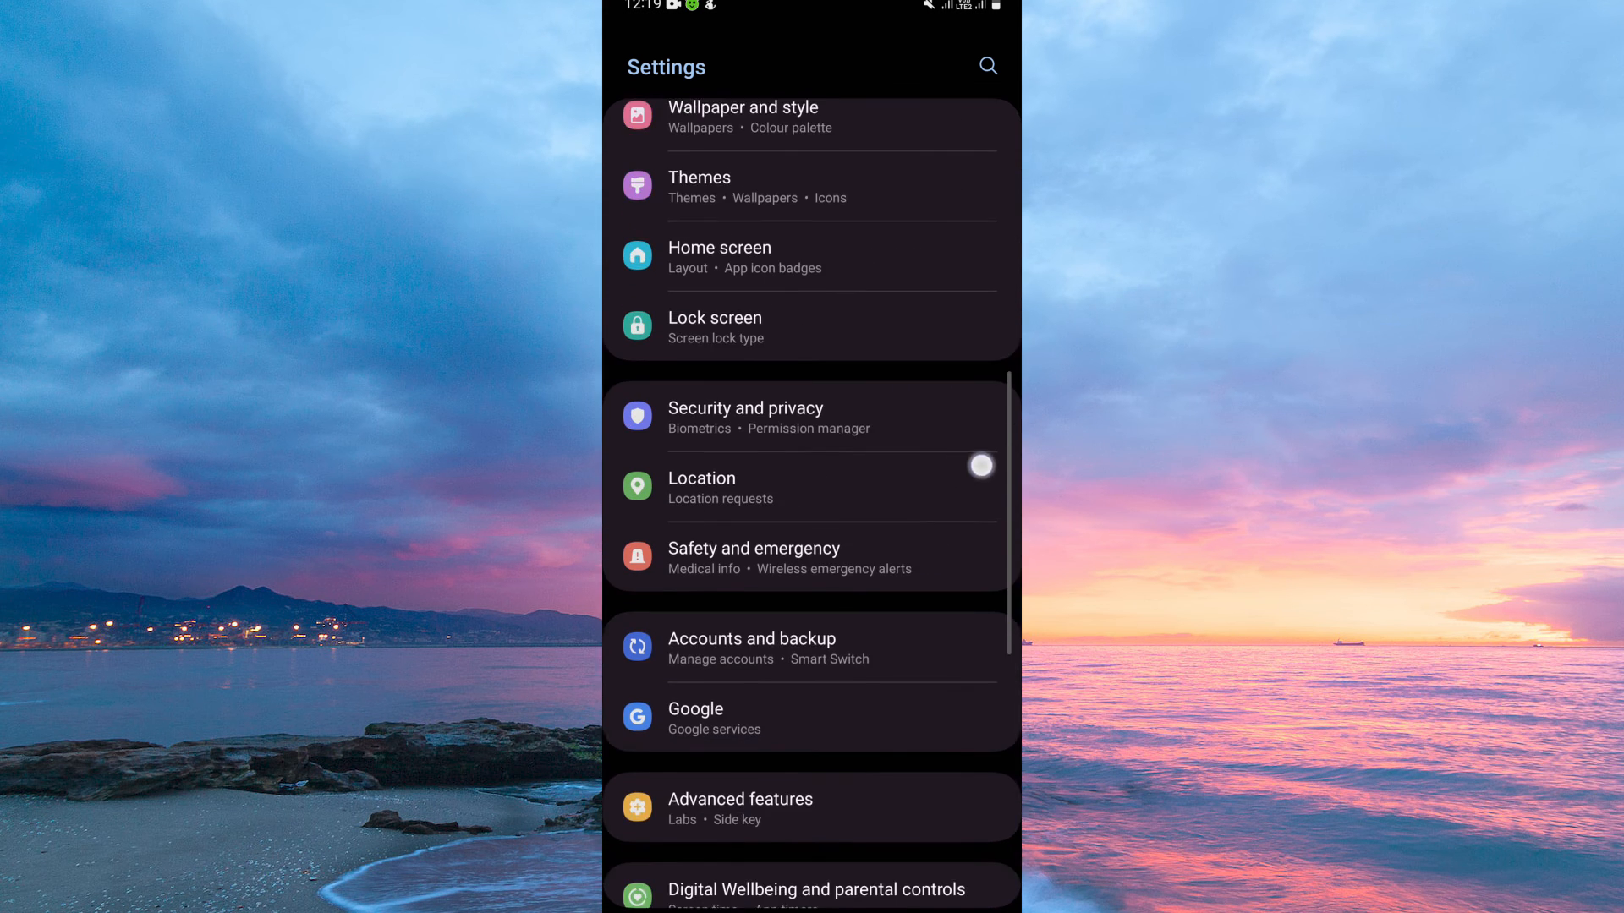
scroll(down, 3)
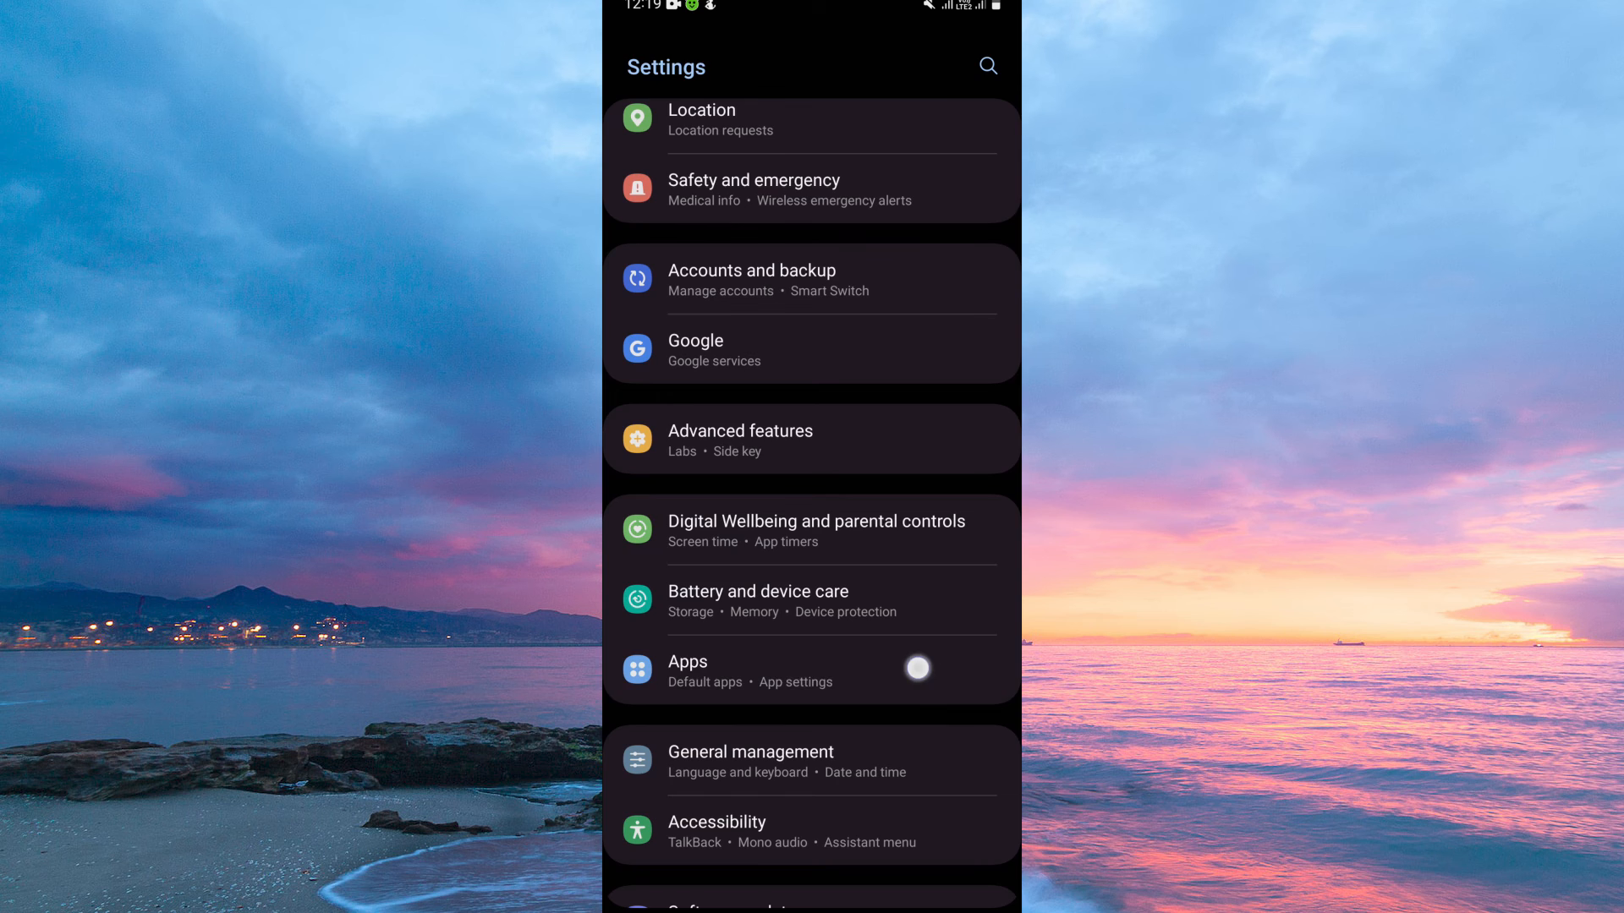
click(688, 670)
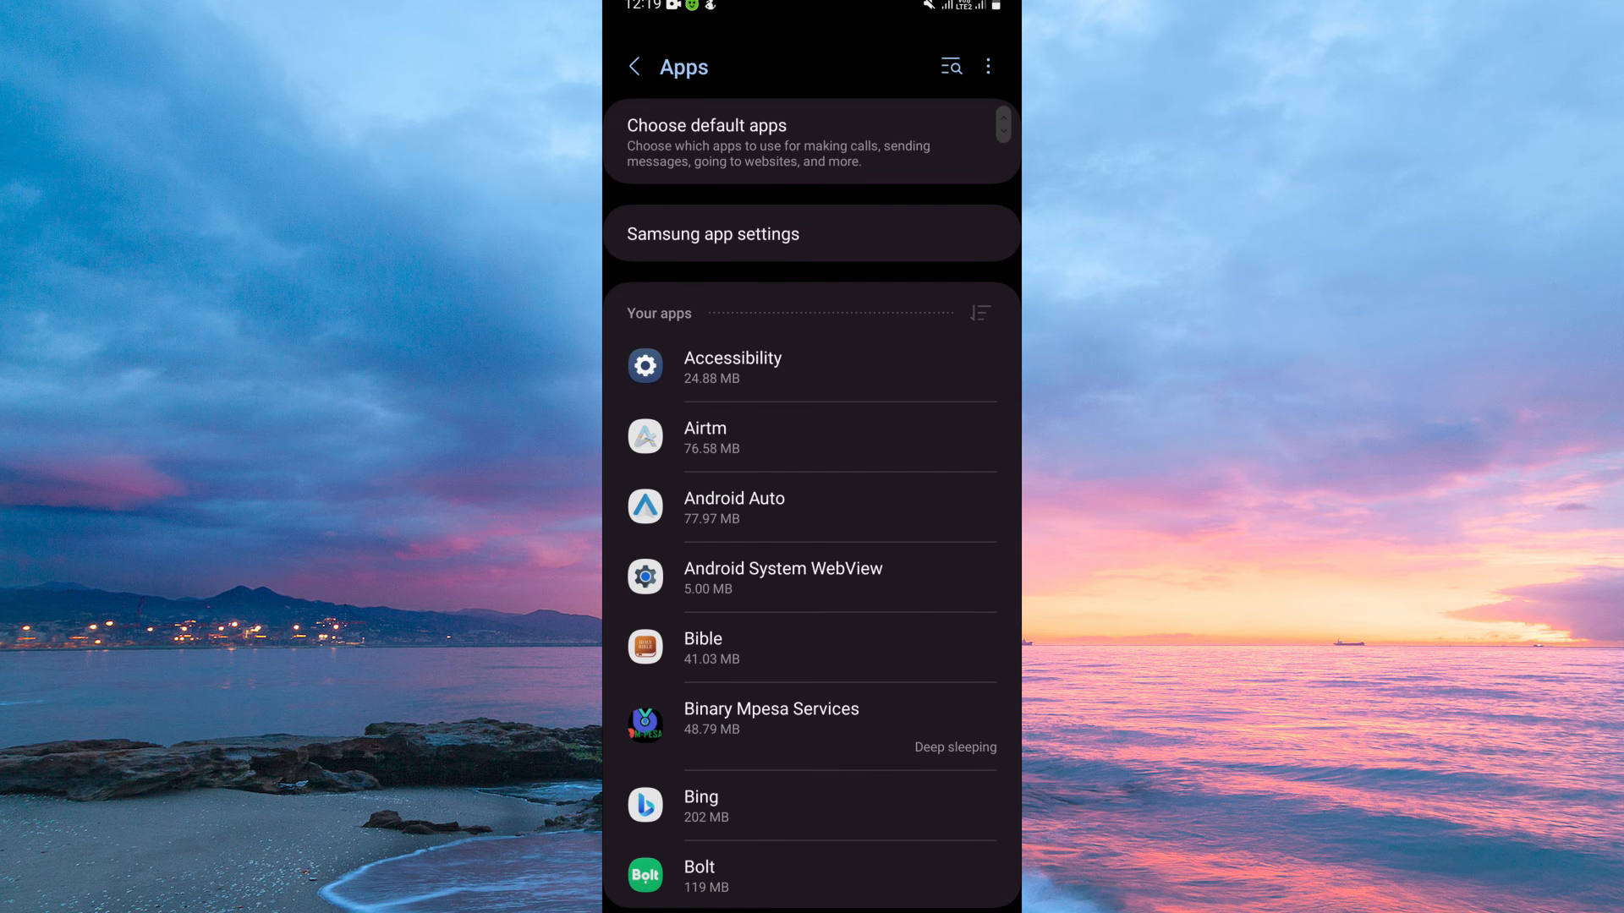
- Search apps for 'tik' and select TikTok from the results
click(950, 66)
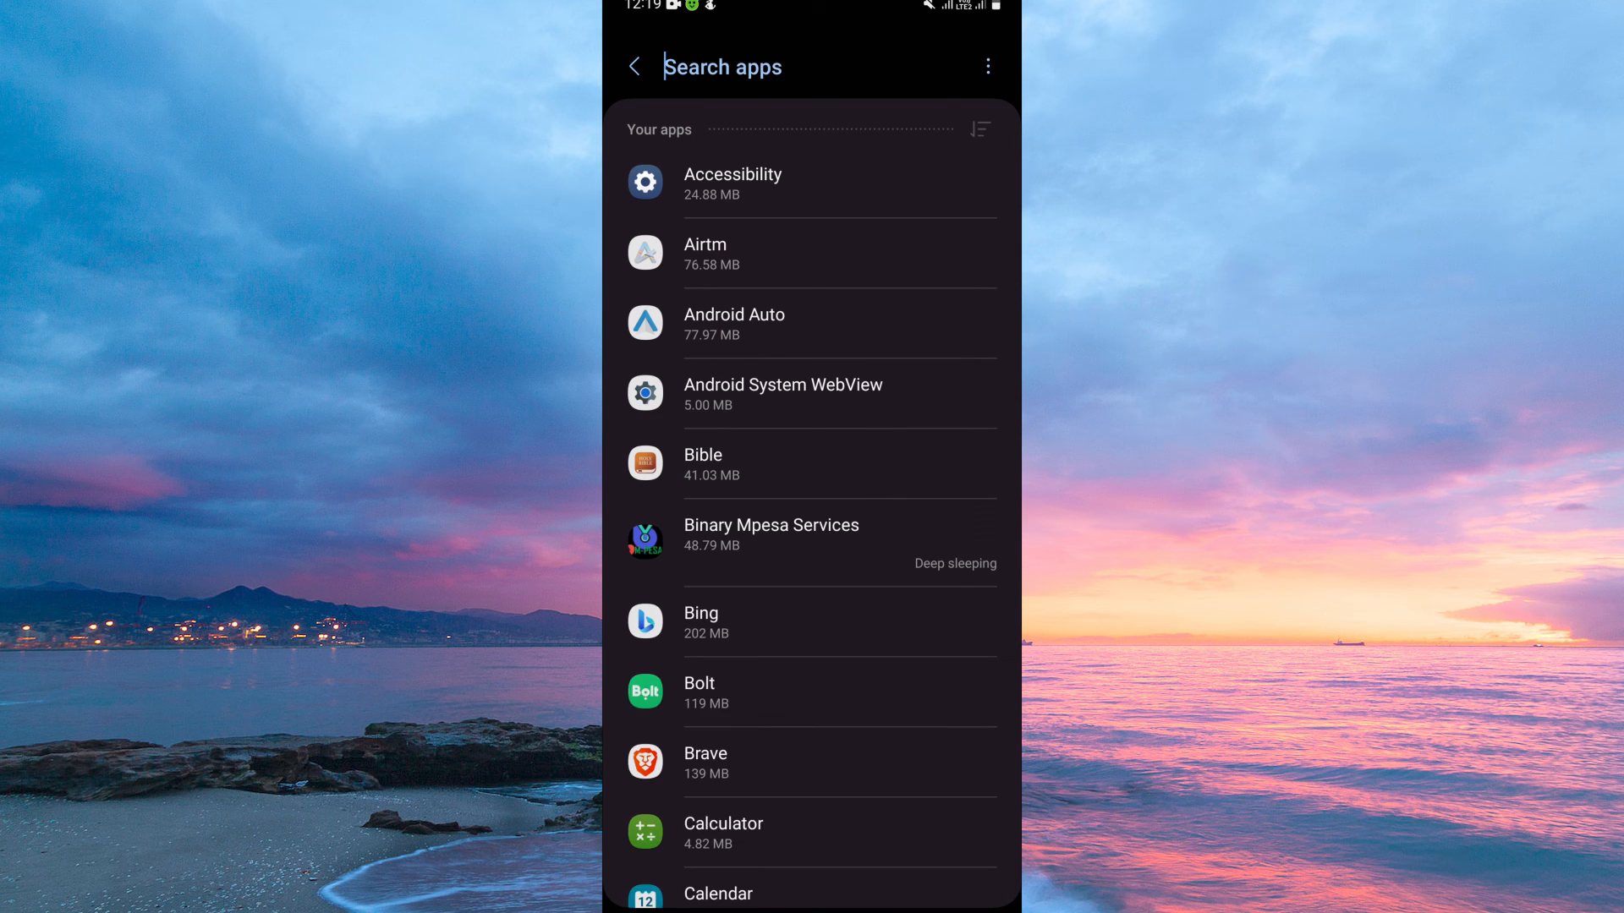
text(tik)
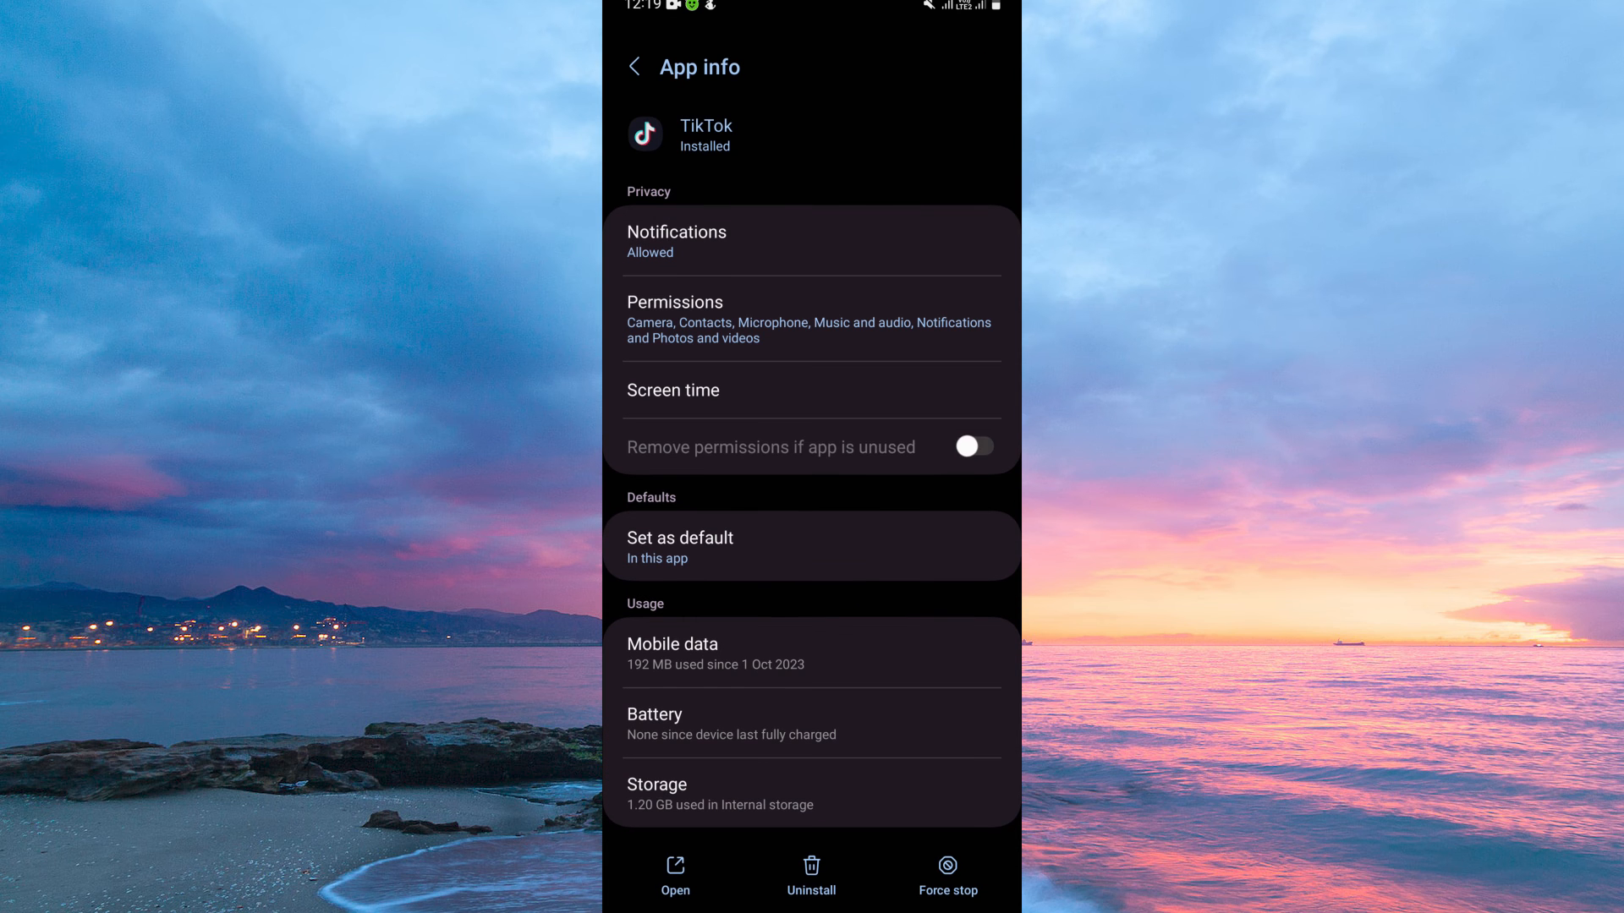
click(974, 447)
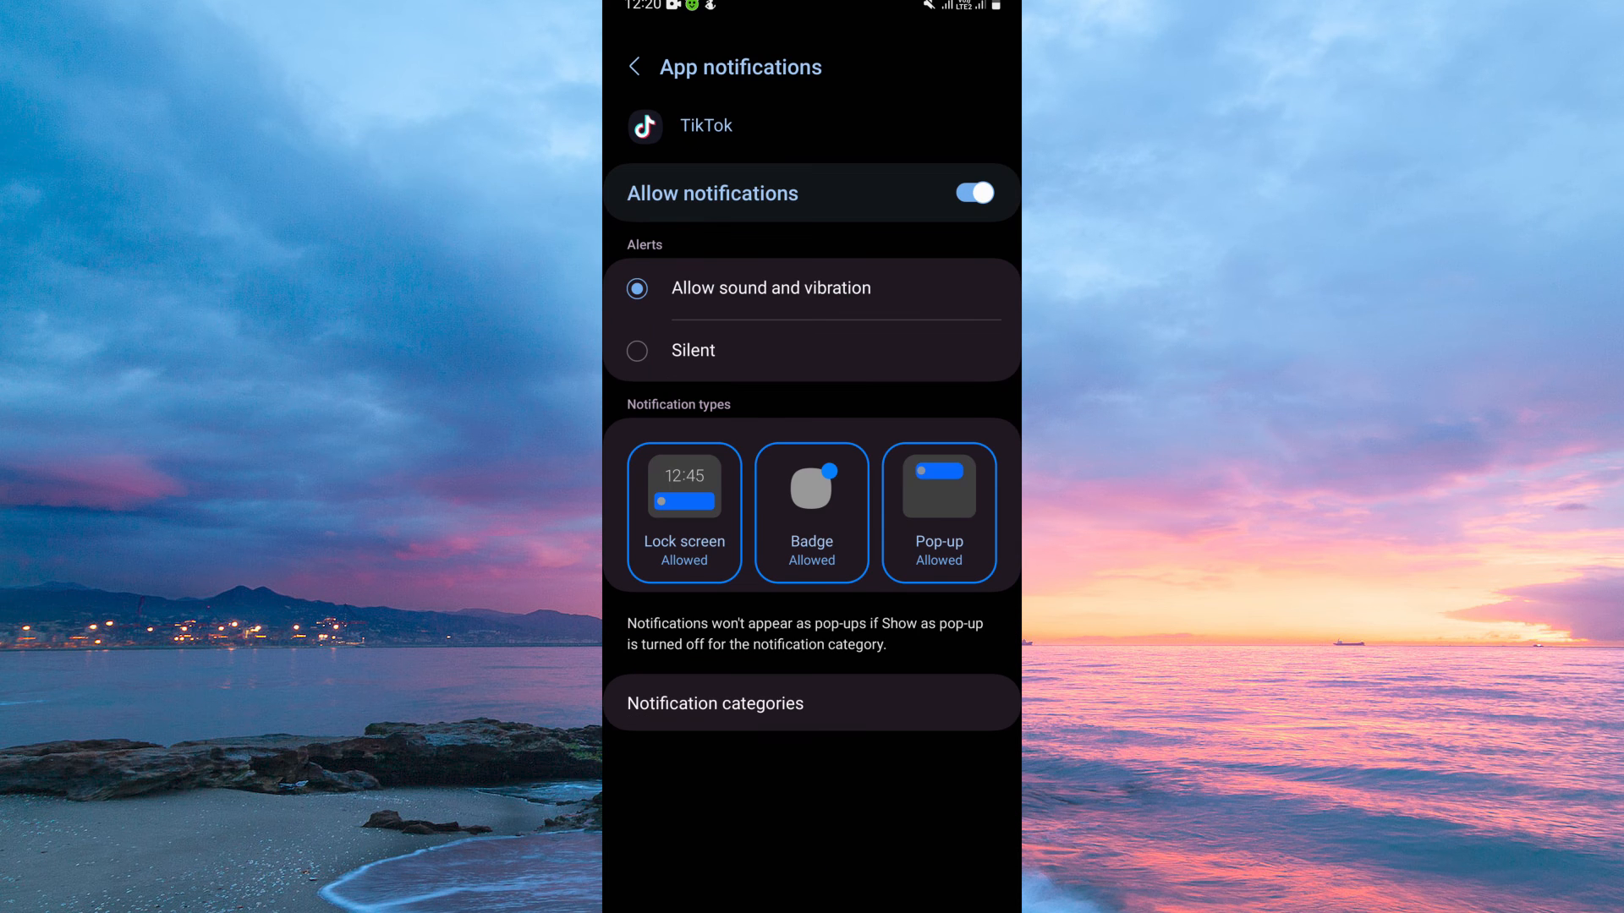
- Set TikTok's Comments category sound to Gunshot and return to the categories list
click(715, 704)
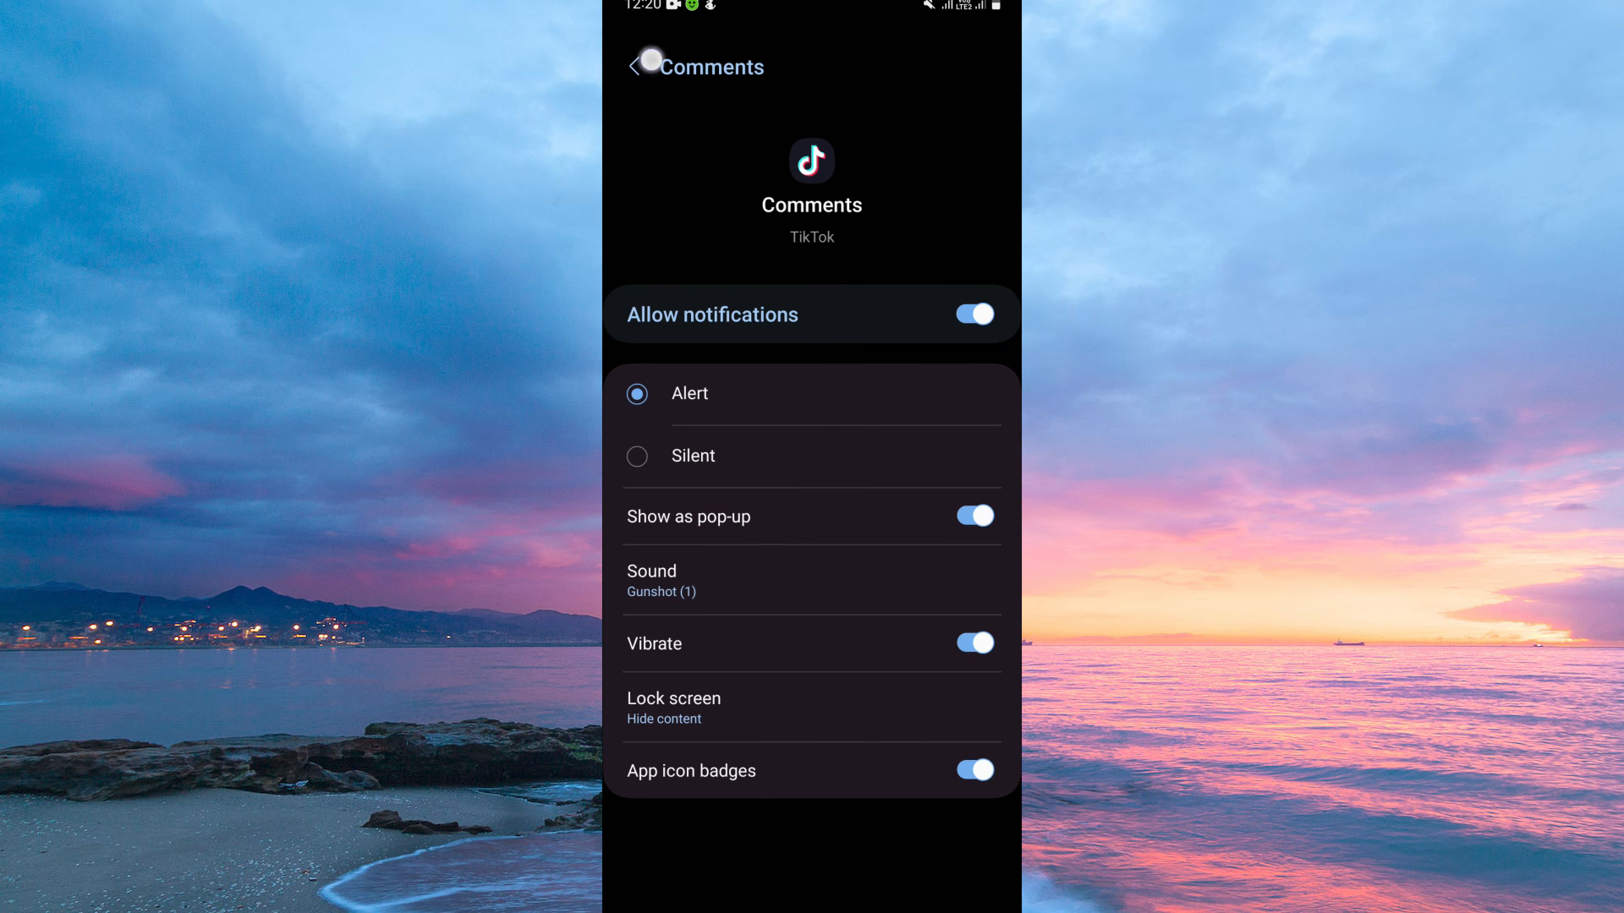
click(645, 66)
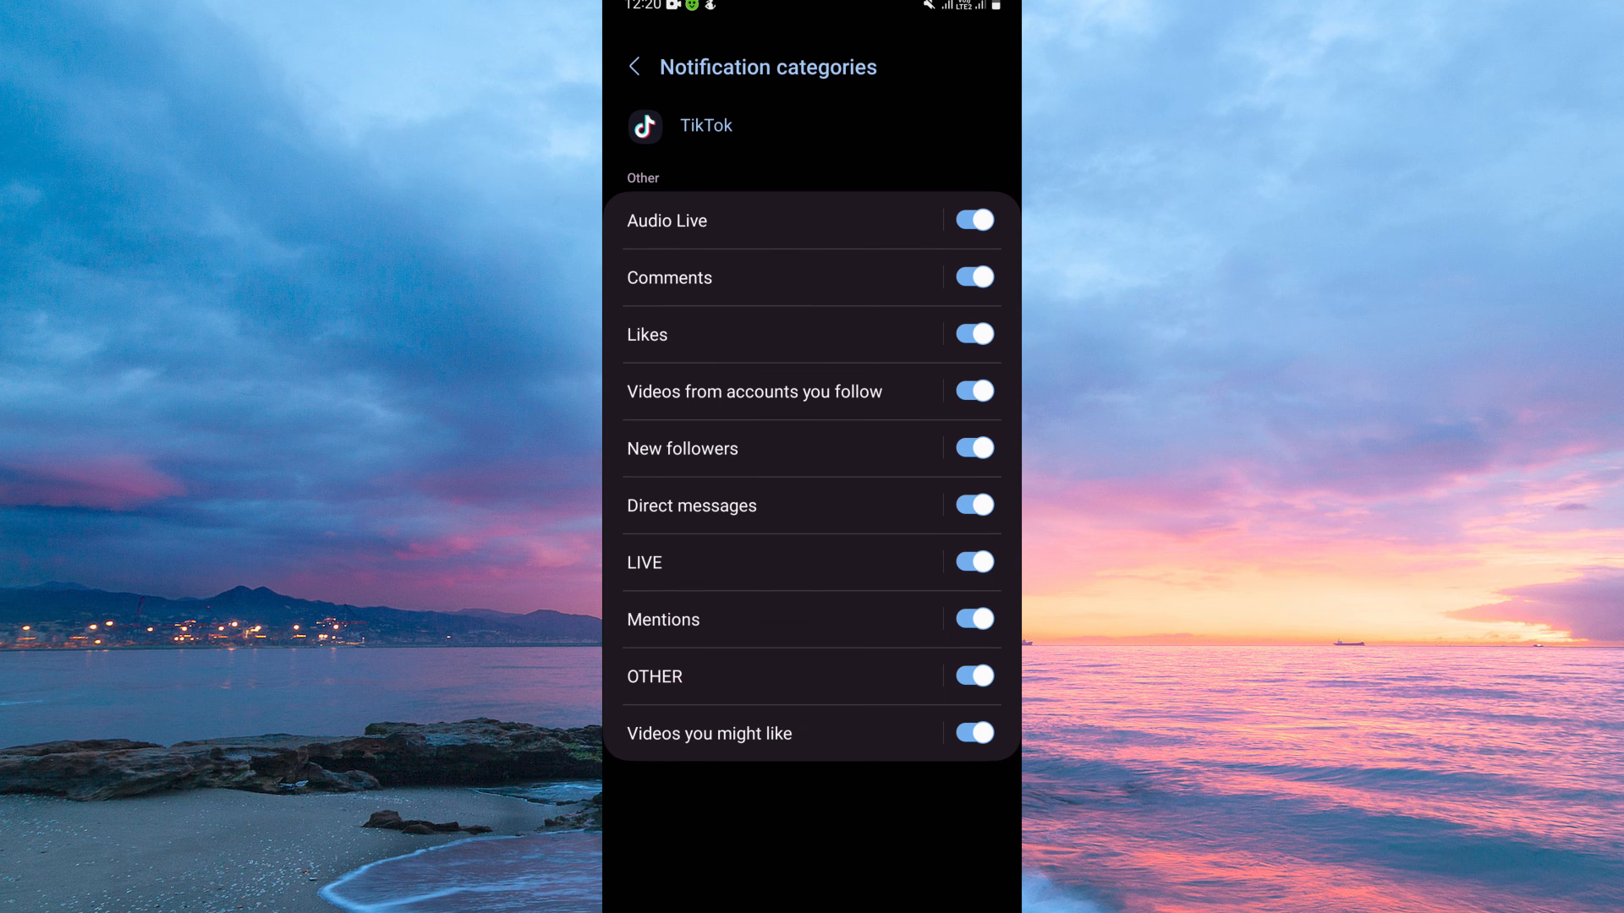